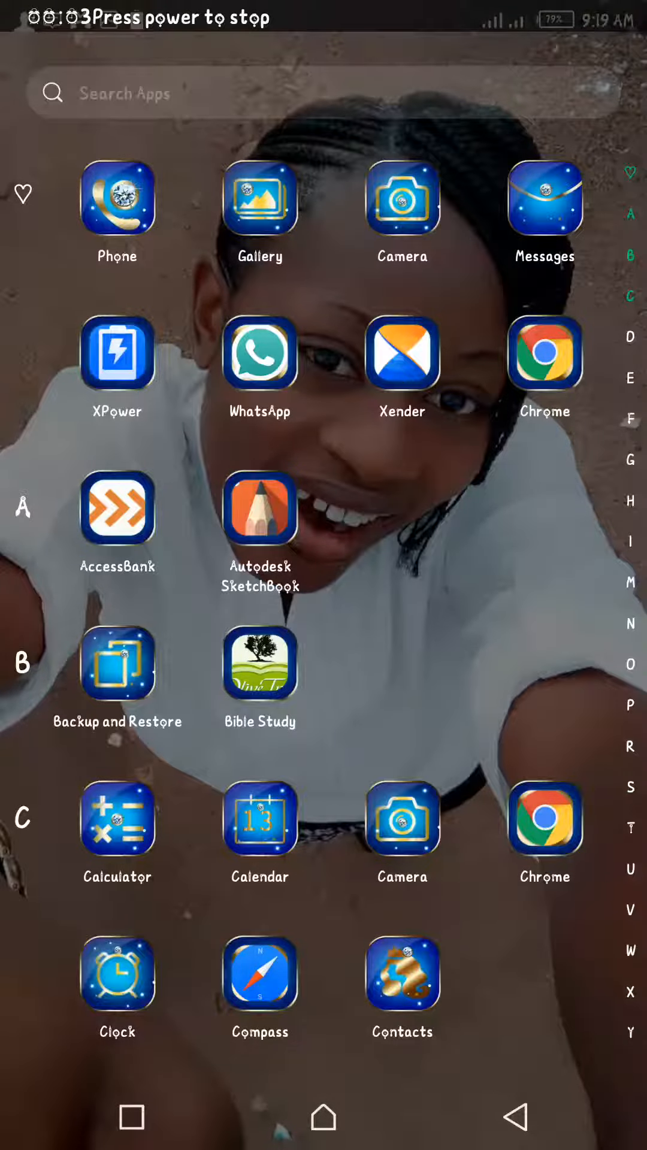
Scroll the app drawer down to the apps starting with S so SIM Toolkit is visible.
scroll("down", 3)
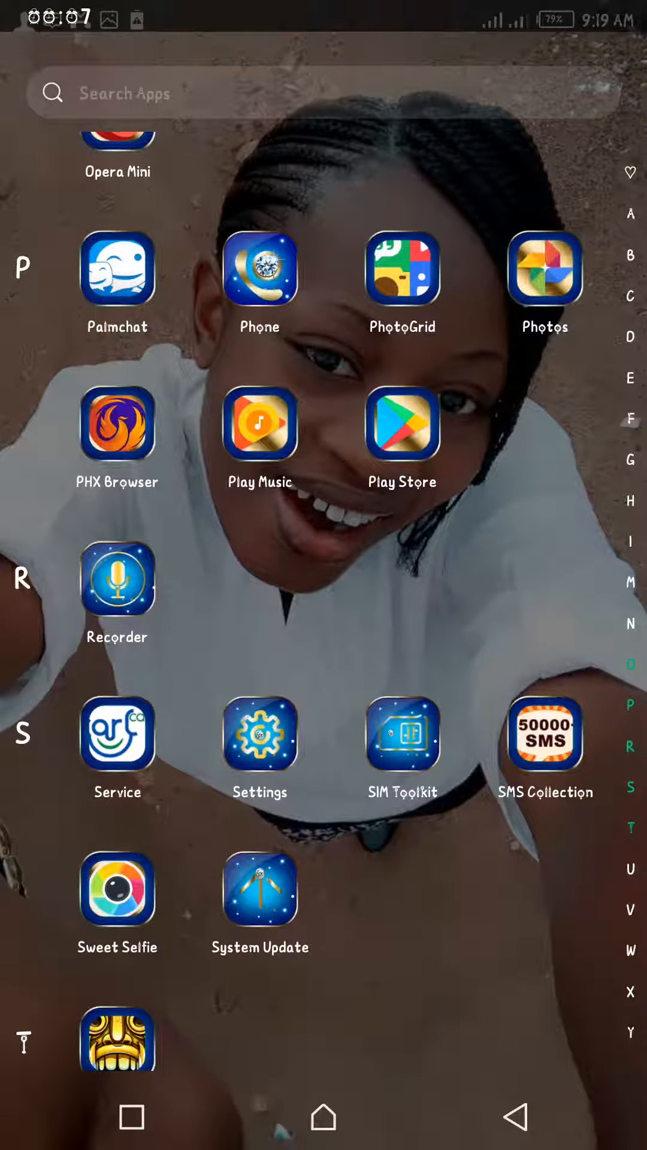
scroll("down", 3)
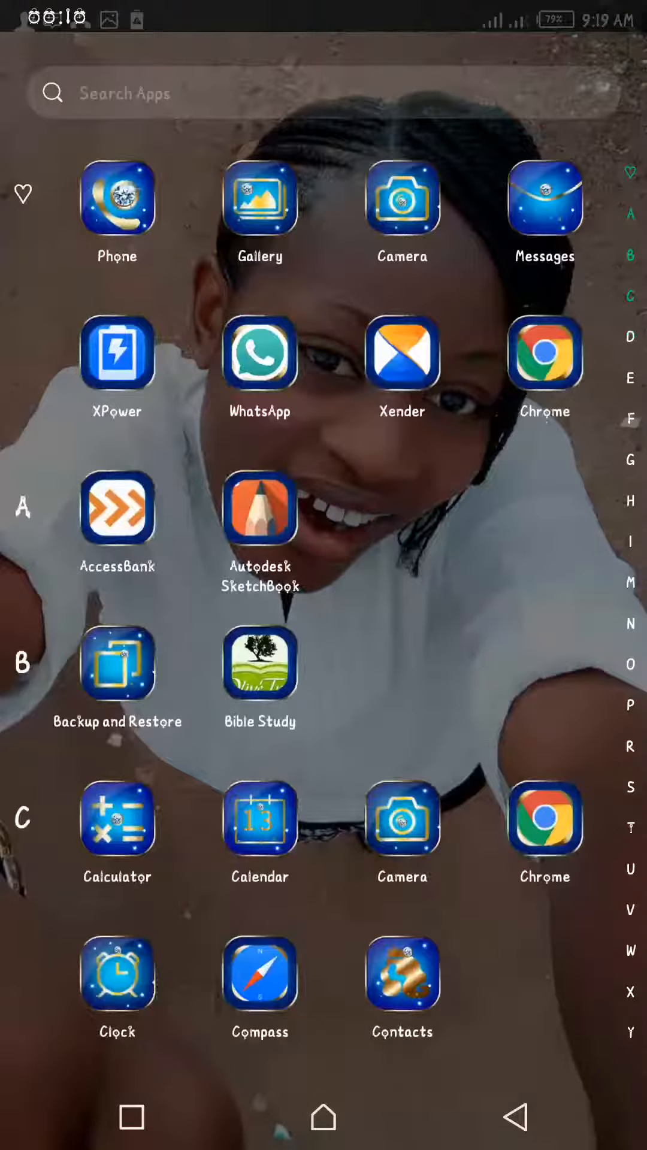
scroll("down", 3)
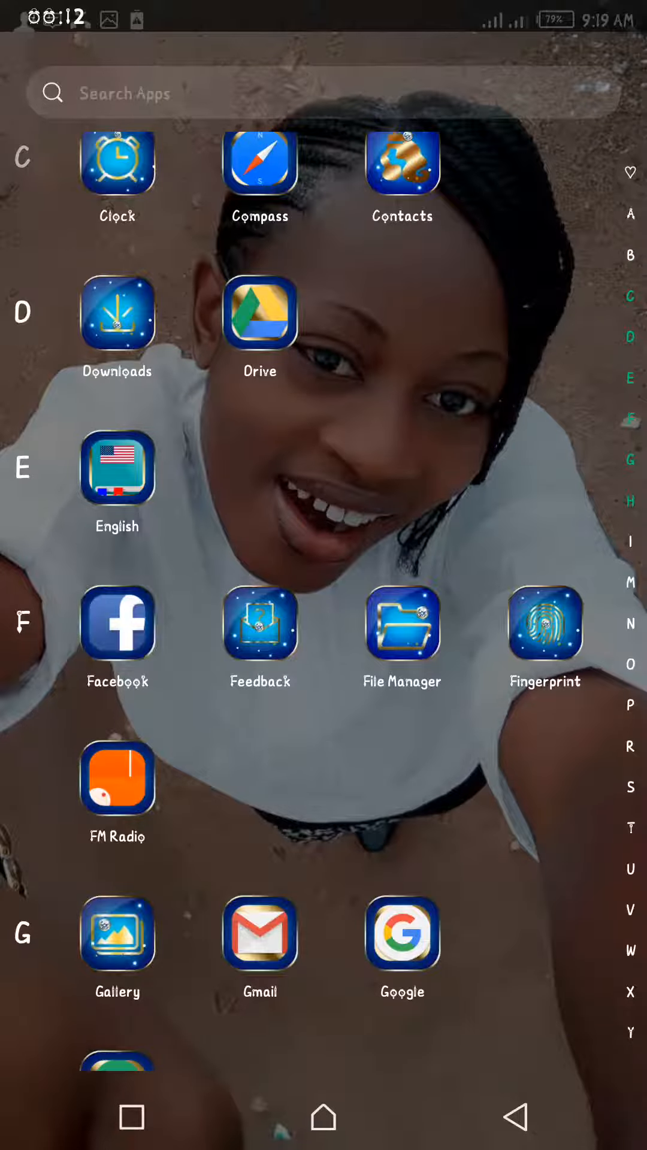
scroll("down", 3)
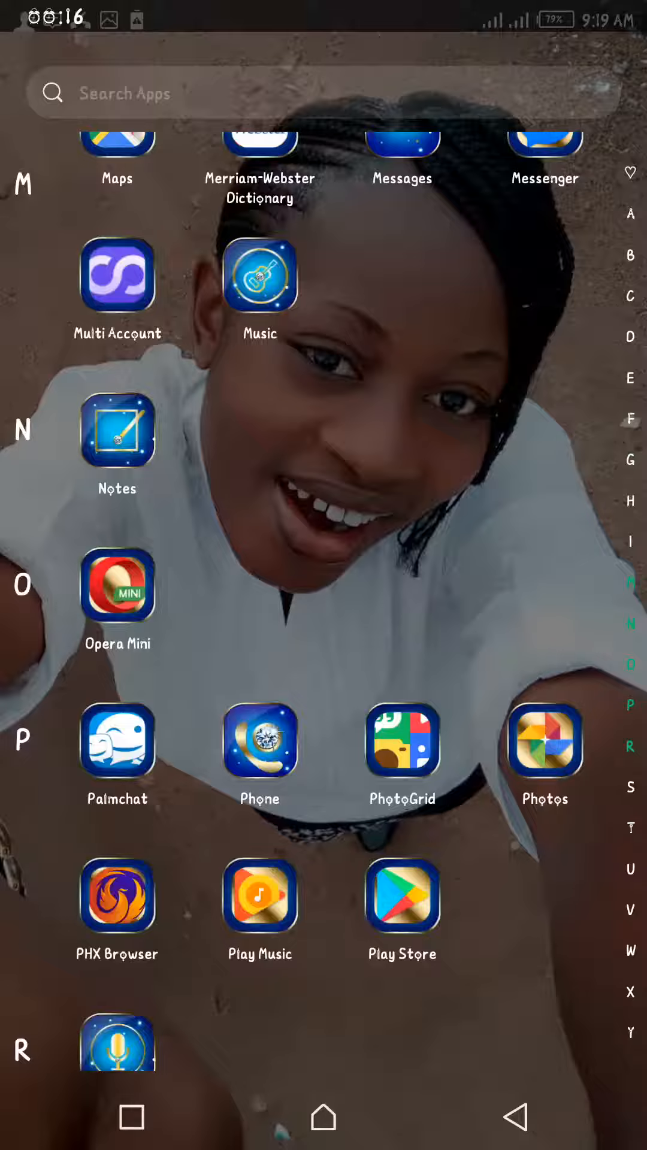
scroll("down", 3)
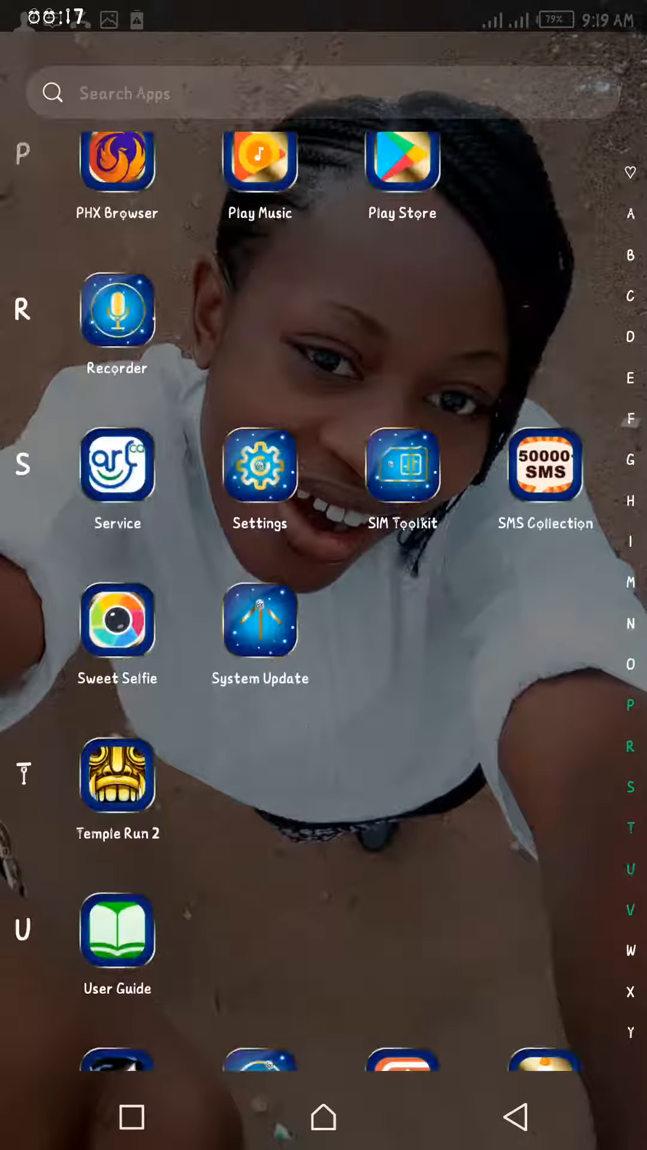
Launch SIM Toolkit, back out of the first Airtel NG SIM and open Me2U on the second.
left_click(402, 466)
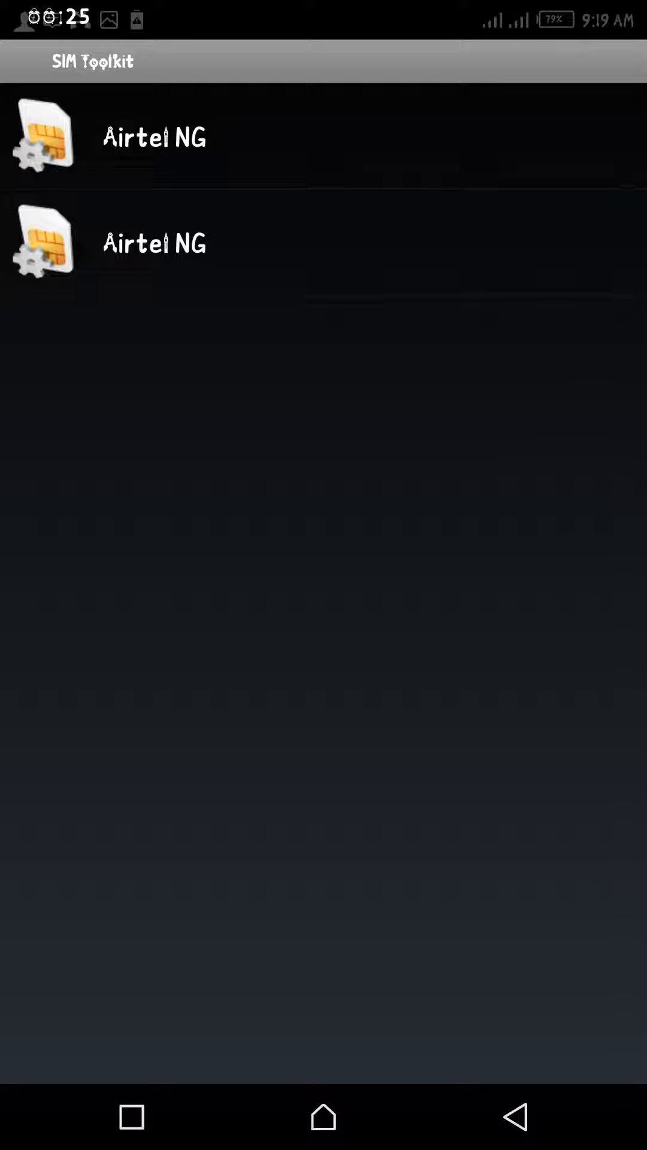
left_click(155, 137)
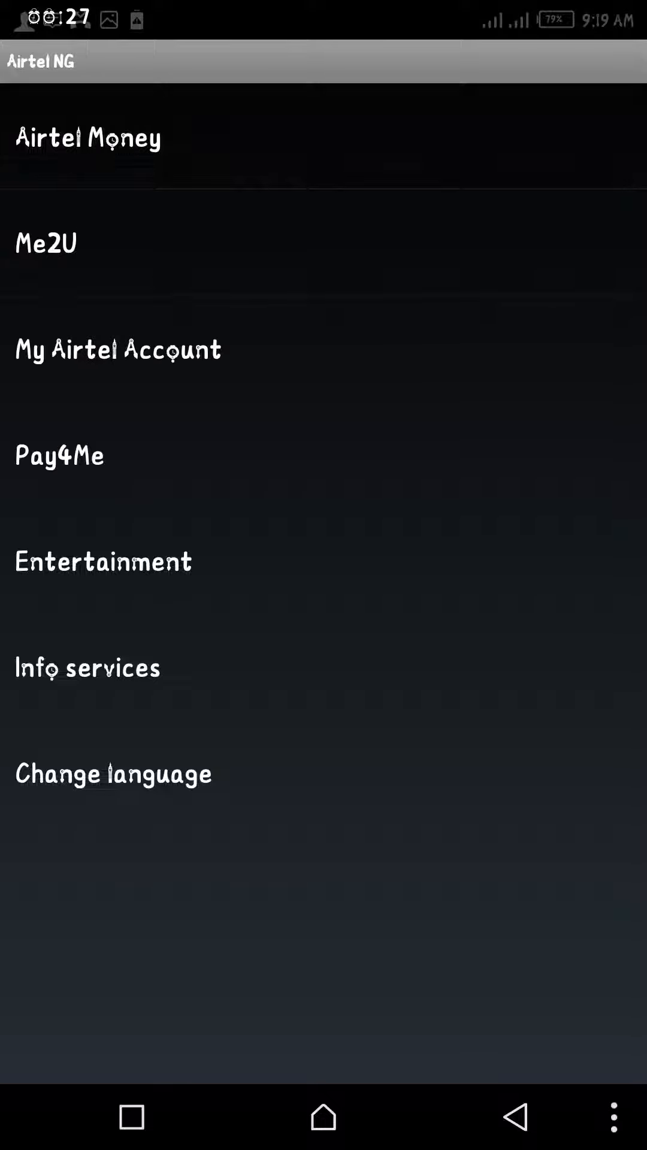
key("back")
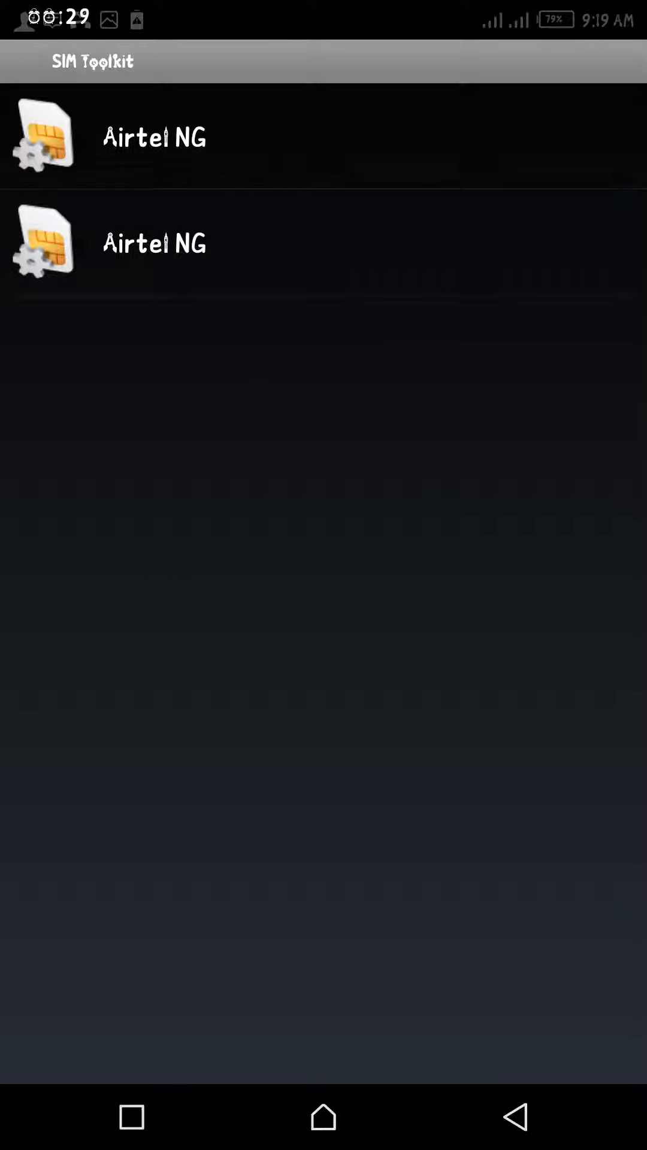
left_click(155, 136)
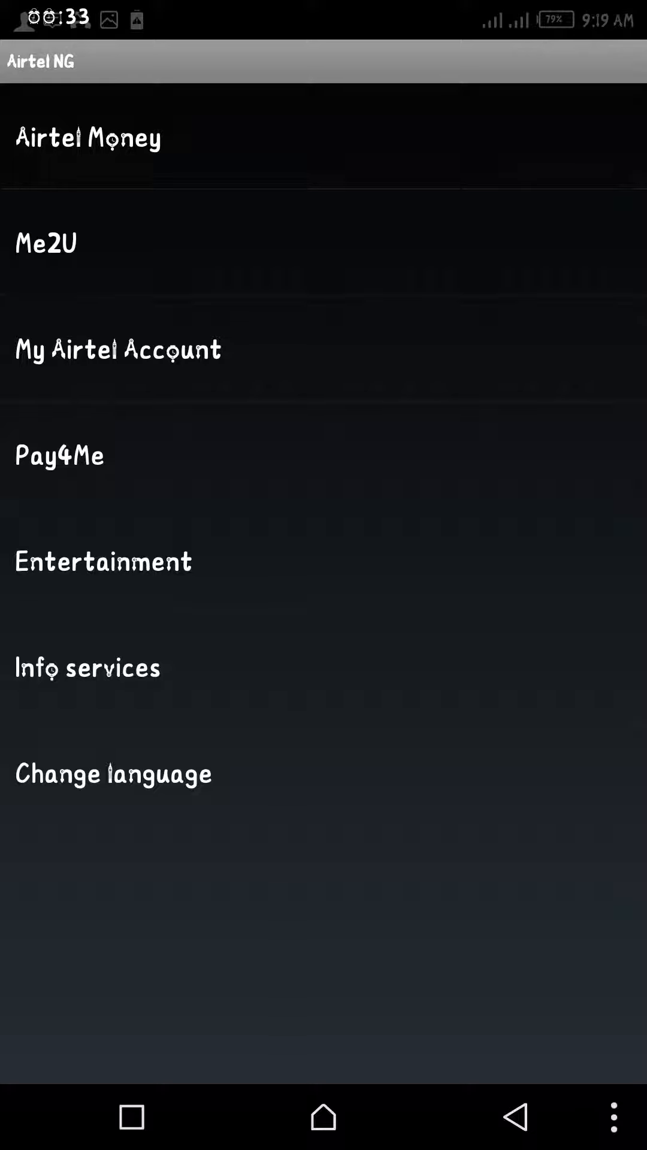
left_click(86, 138)
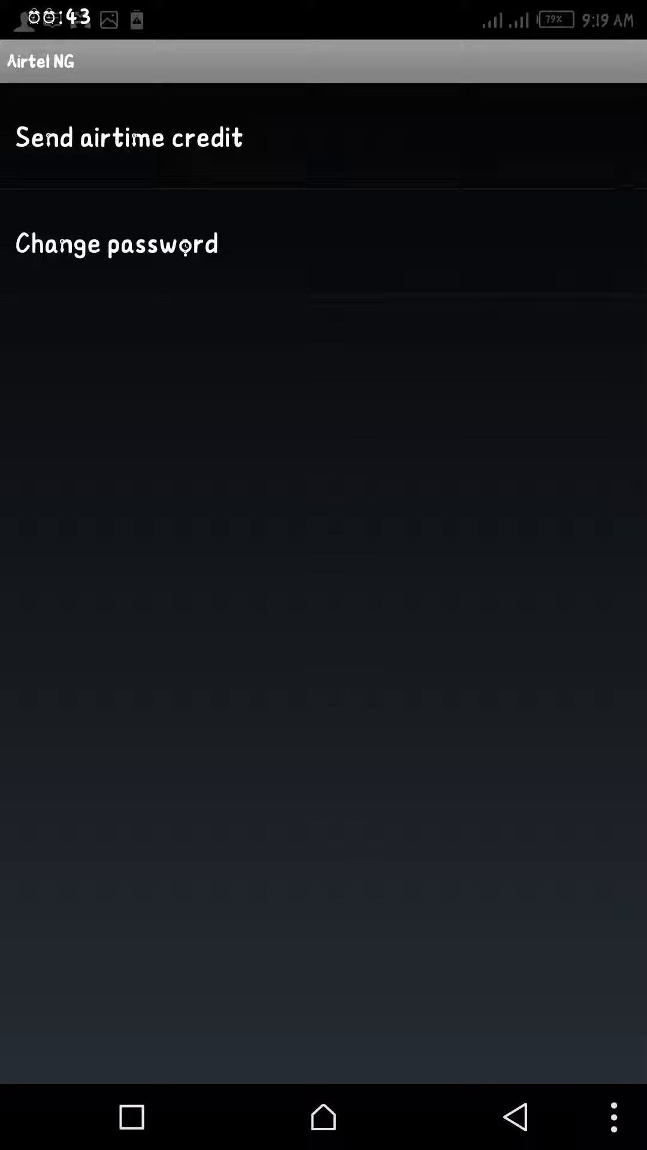
Choose Send airtime credit and confirm an amount of 550 Naira.
left_click(130, 138)
type("550")
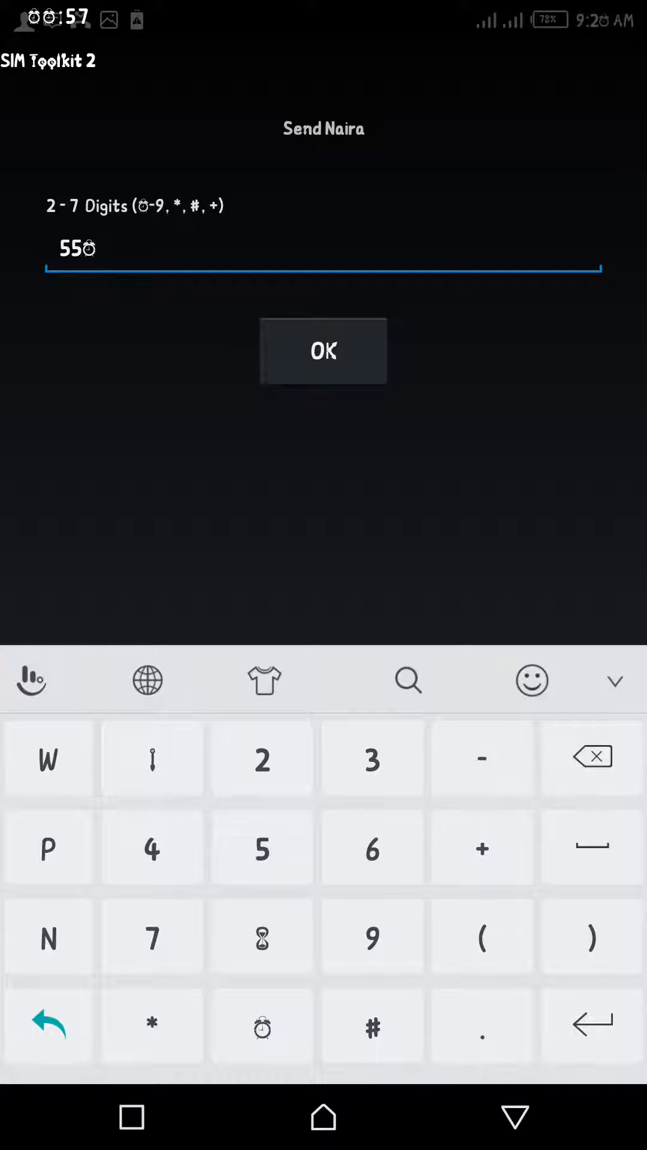
left_click(322, 351)
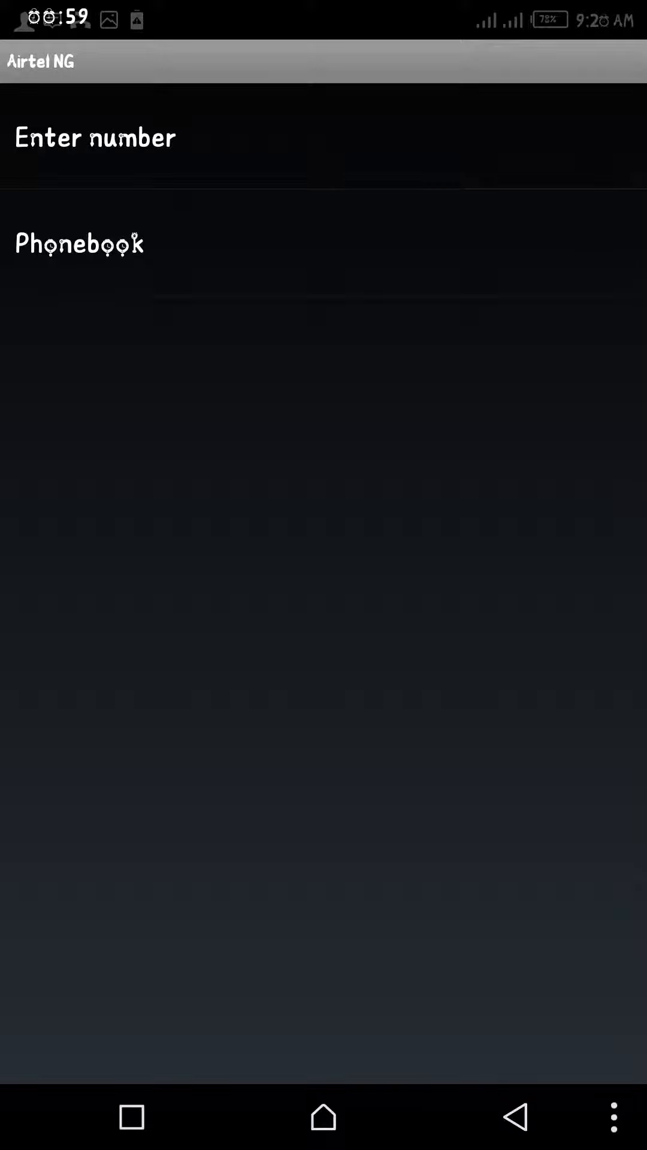
Enter the recipient's phone number manually and confirm it.
left_click(95, 136)
type("080")
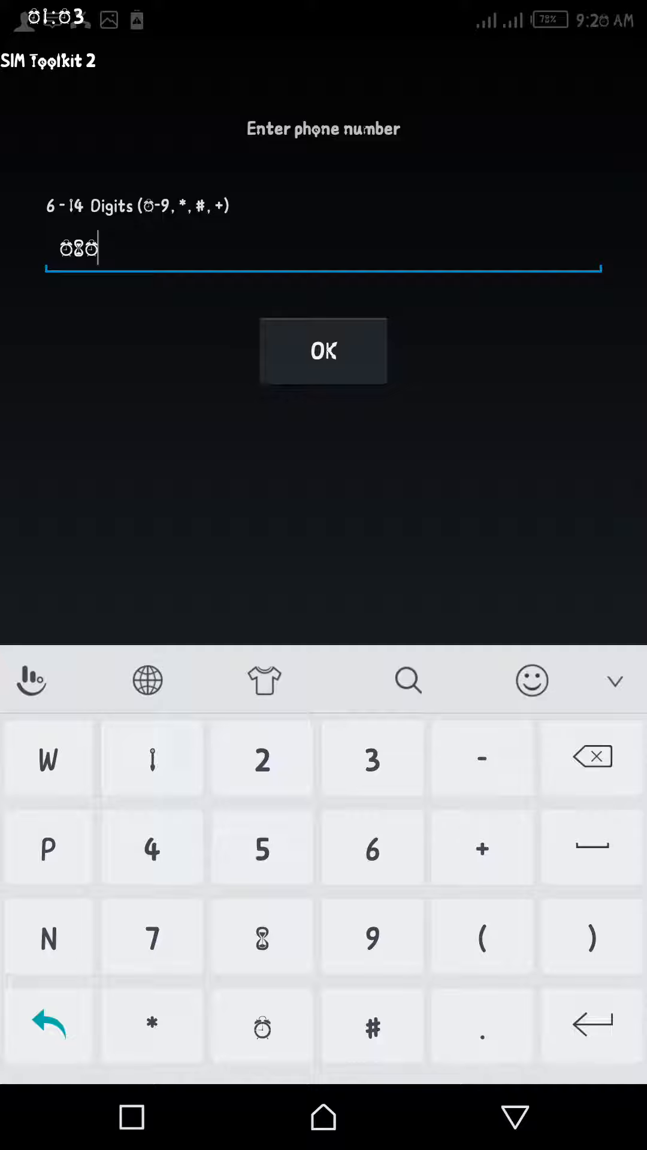
left_click(261, 935)
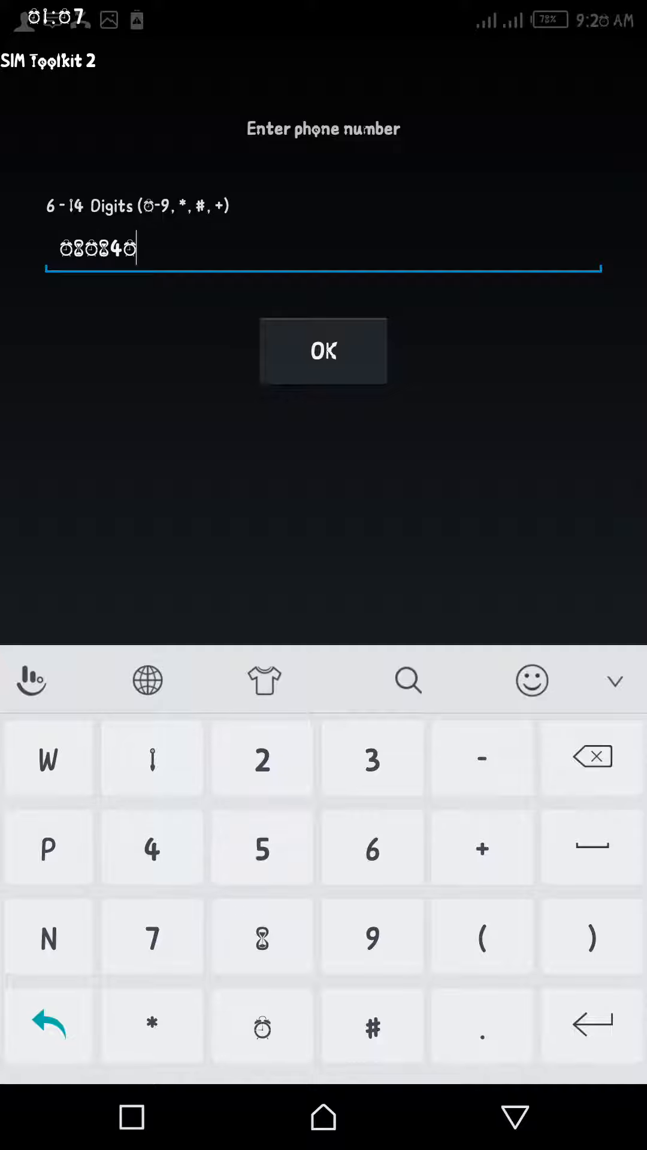
type("1746")
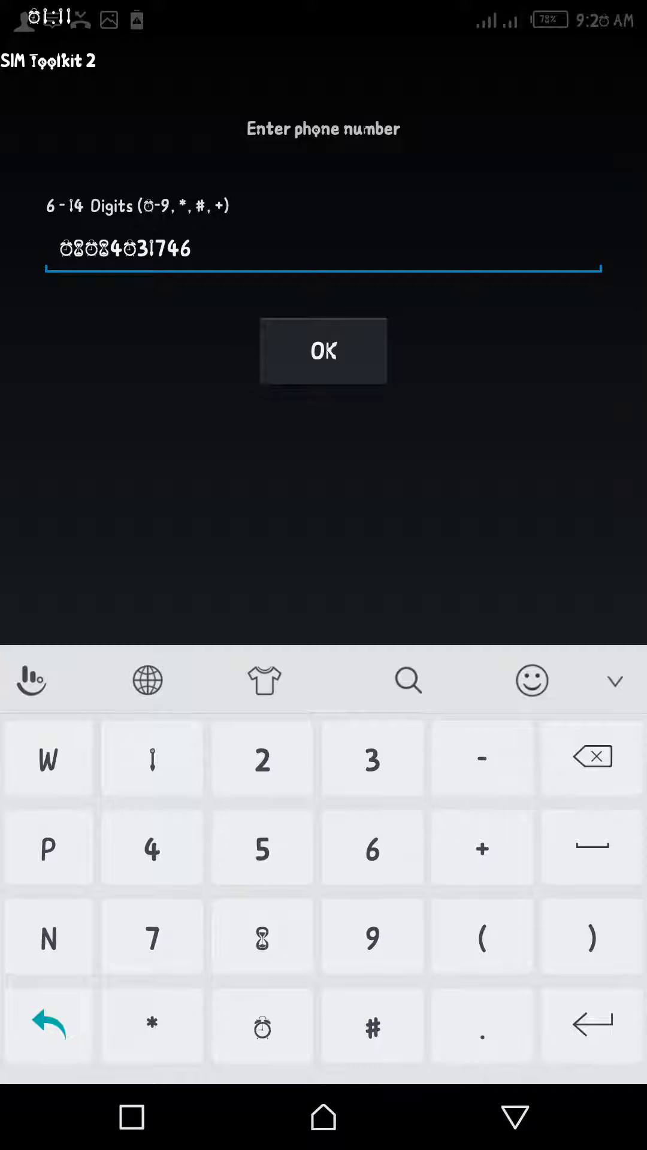
left_click(322, 351)
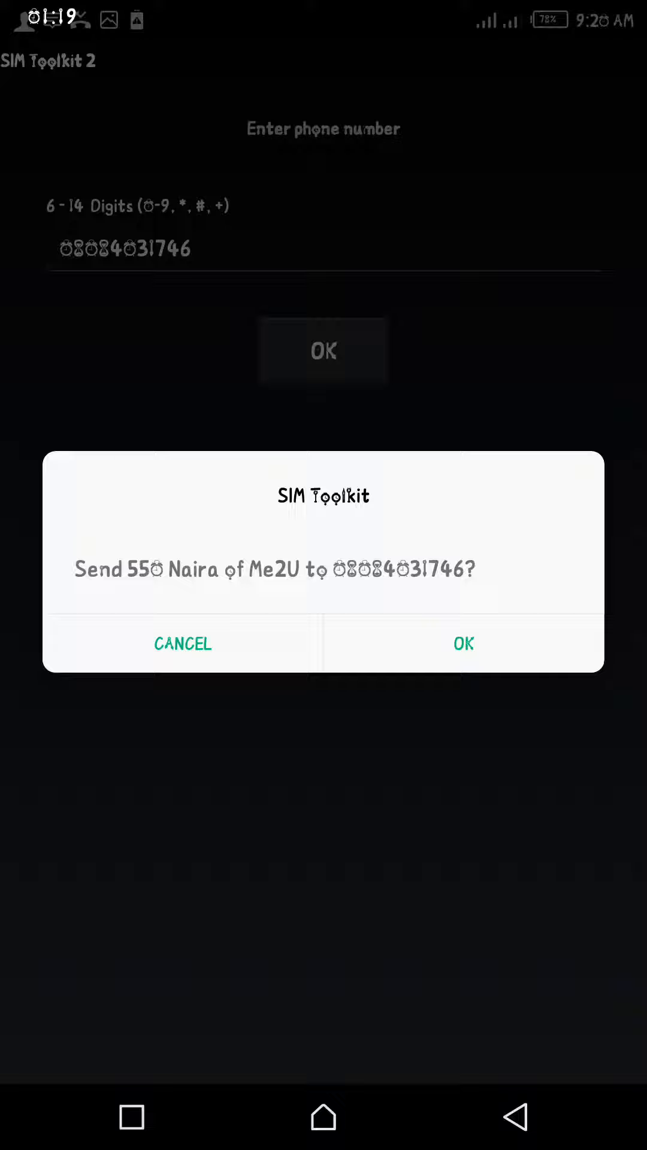
Approve the 550 Naira Me2U transfer and submit the four-digit password.
left_click(462, 645)
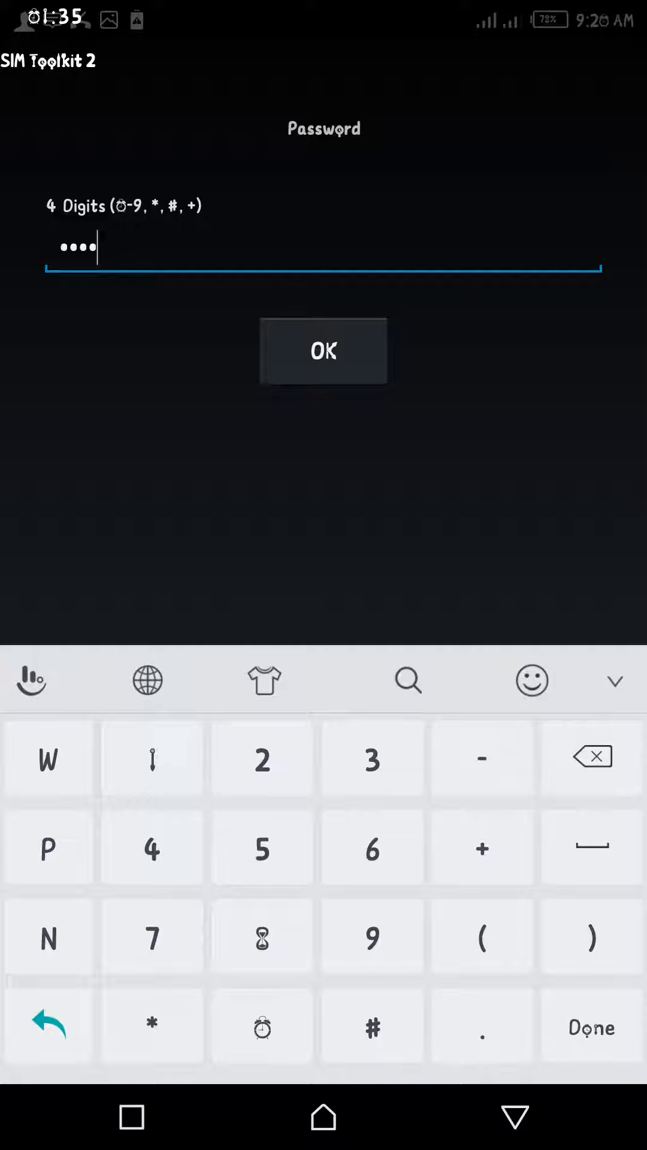
left_click(322, 351)
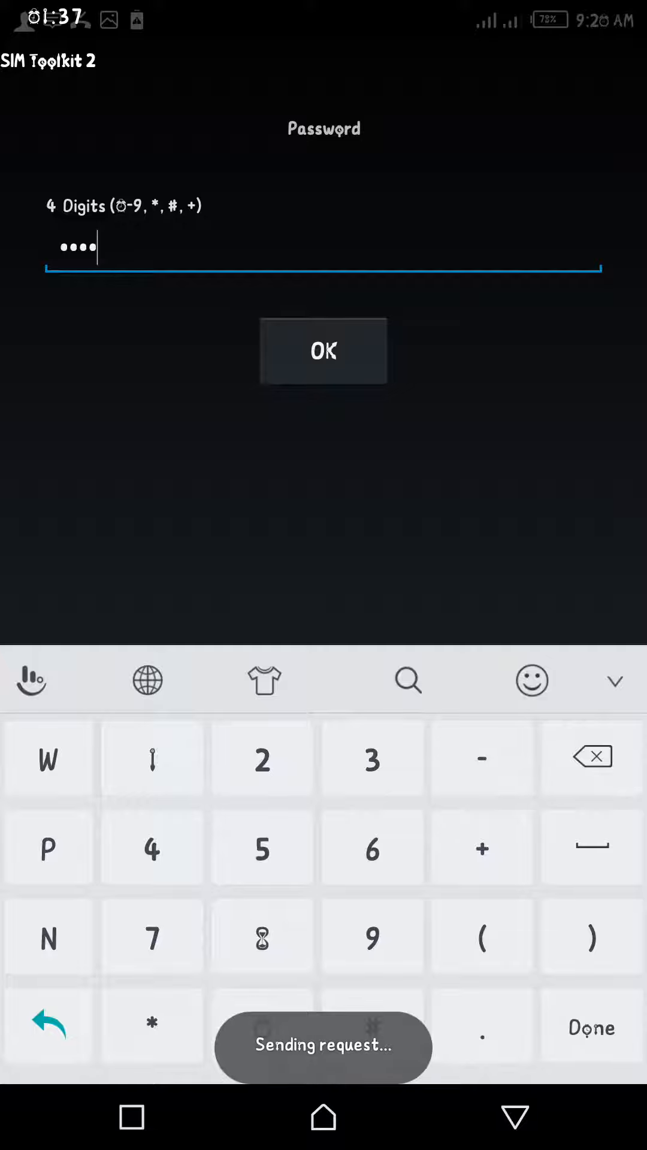
Dismiss the balance SMS showing Main Bal N 597.25, returning to the Me2U menu.
left_click(323, 351)
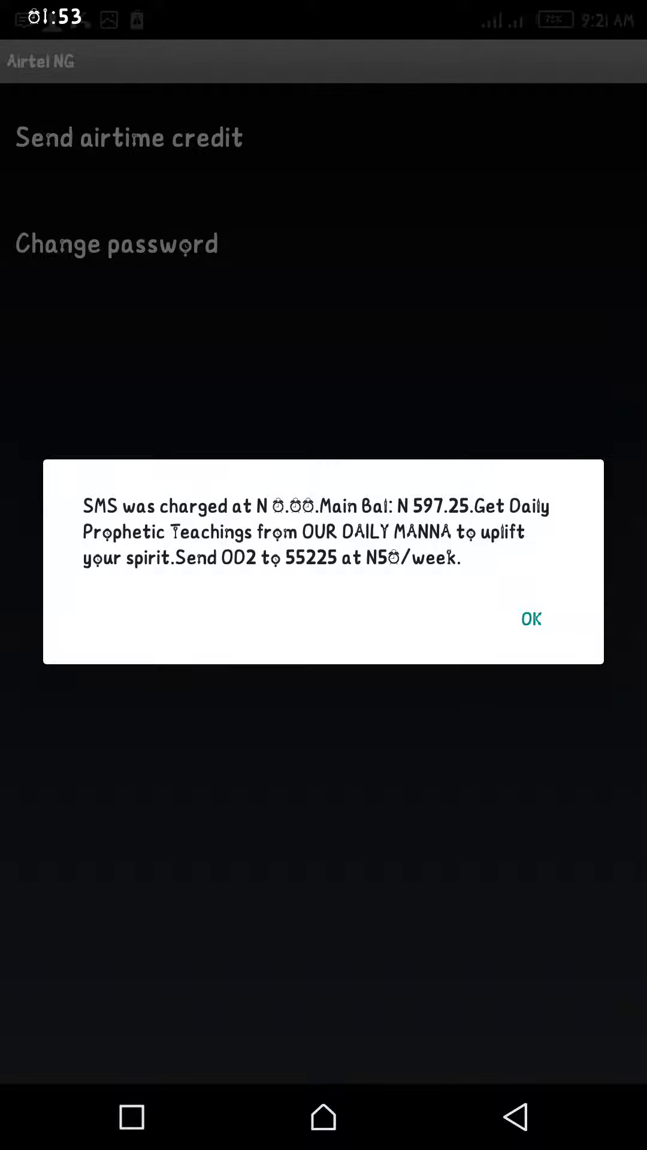
left_click(530, 620)
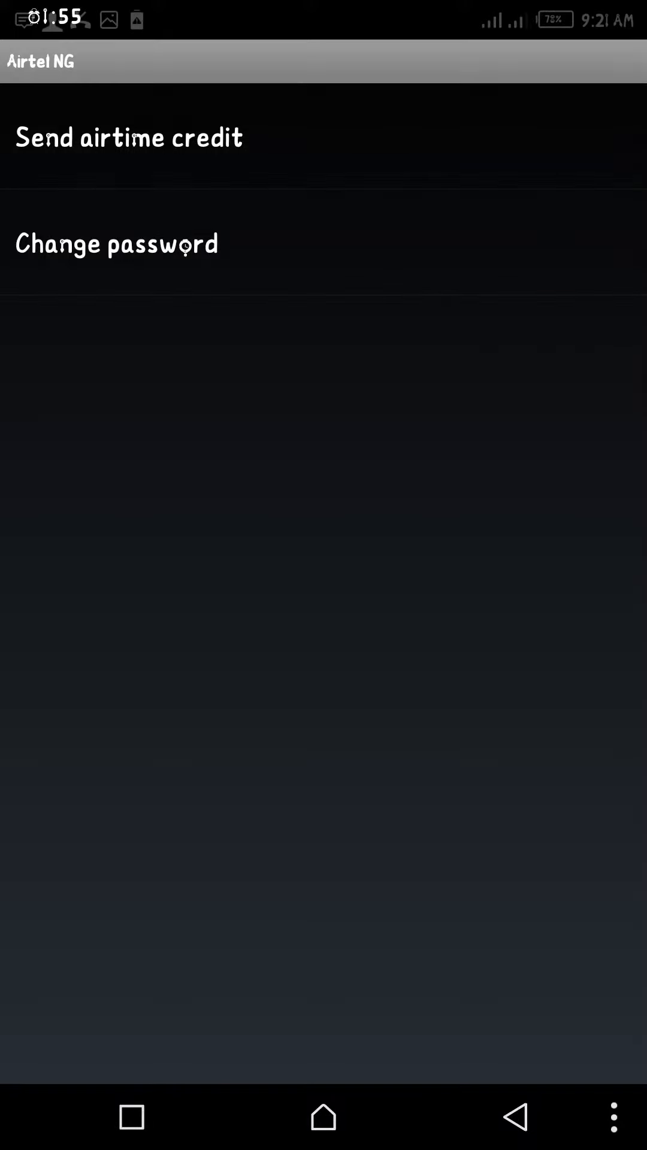